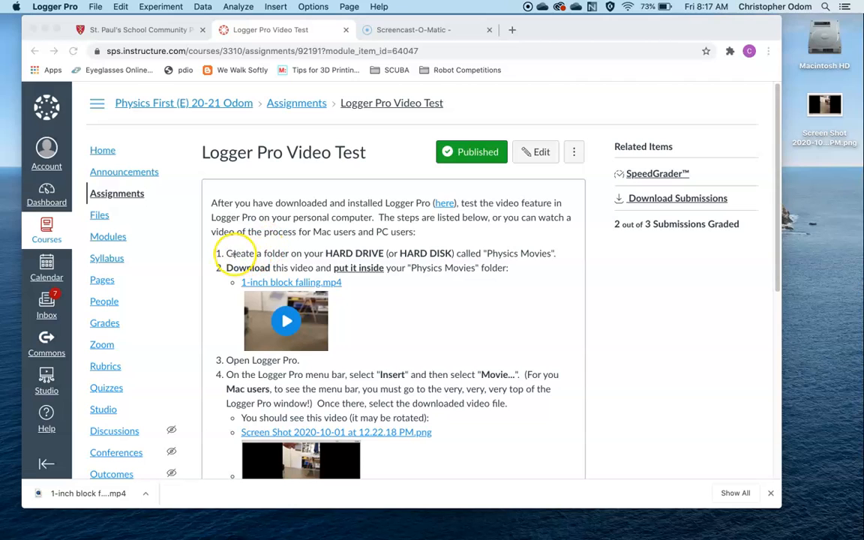
mouse_move(511, 262)
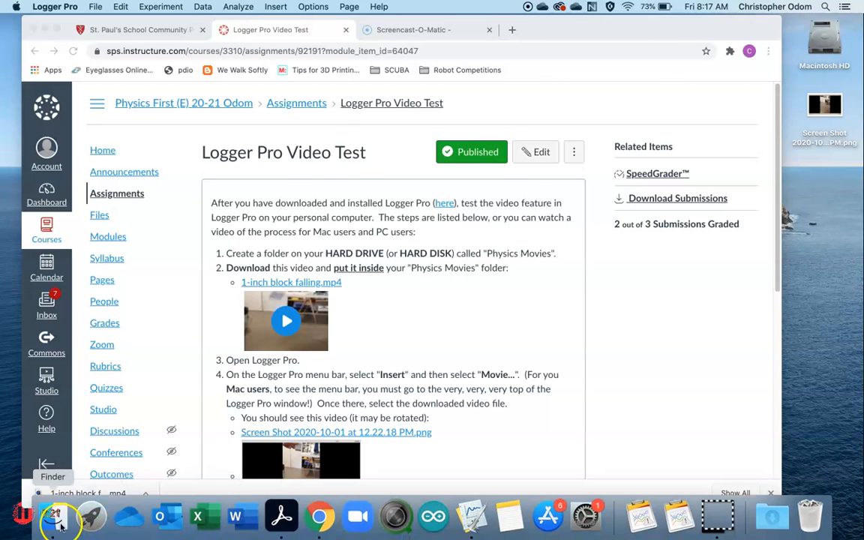
- Confirm in Finder Preferences > Sidebar that hard disks are shown, so Macintosh HD is listed
left_click(60, 516)
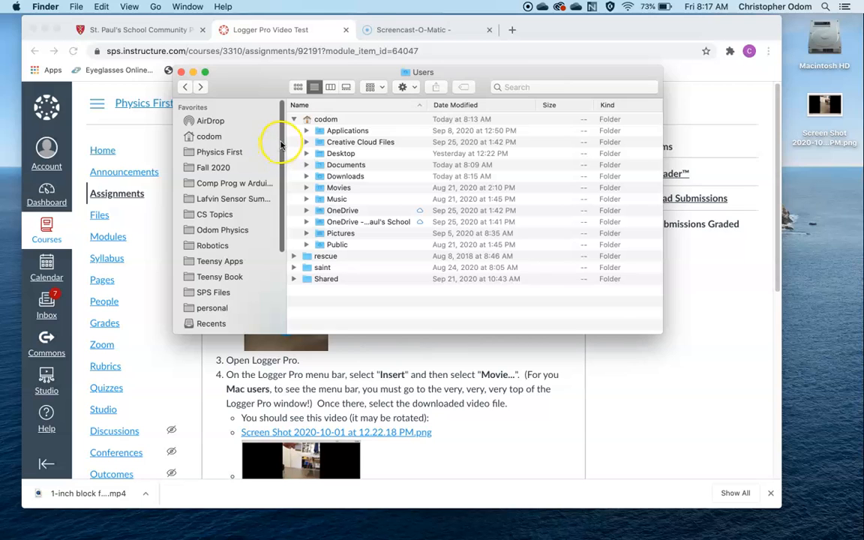
scroll("down", 3)
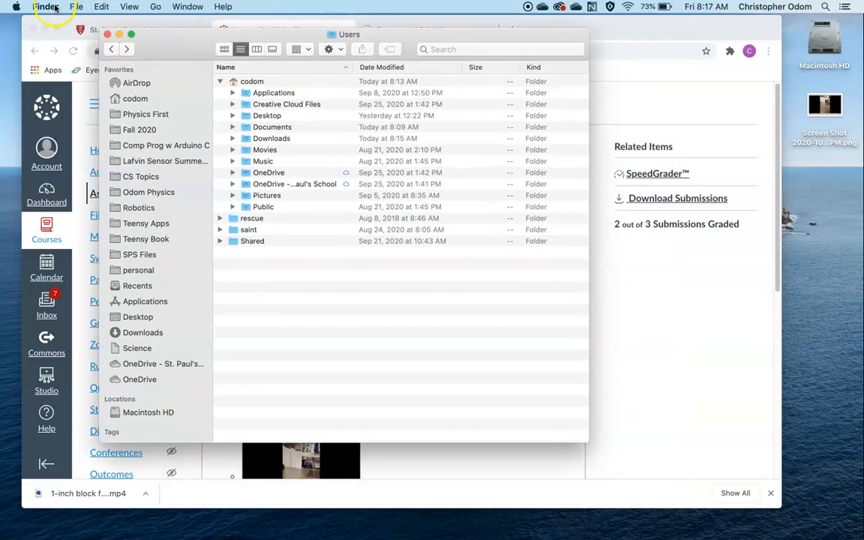
left_click(45, 7)
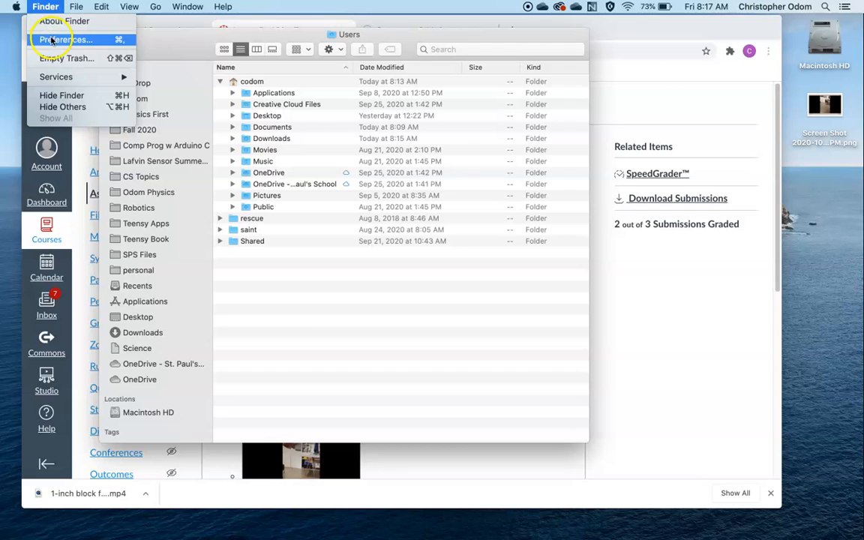
left_click(66, 40)
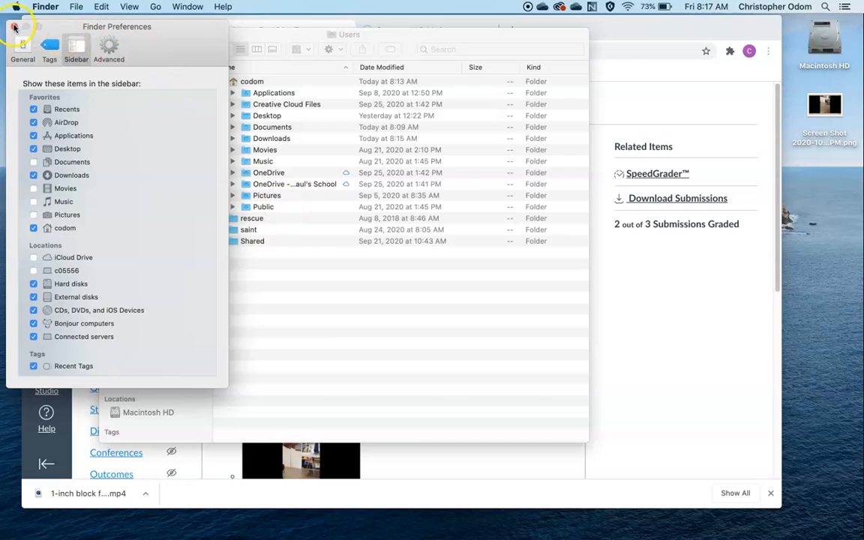
left_click(14, 29)
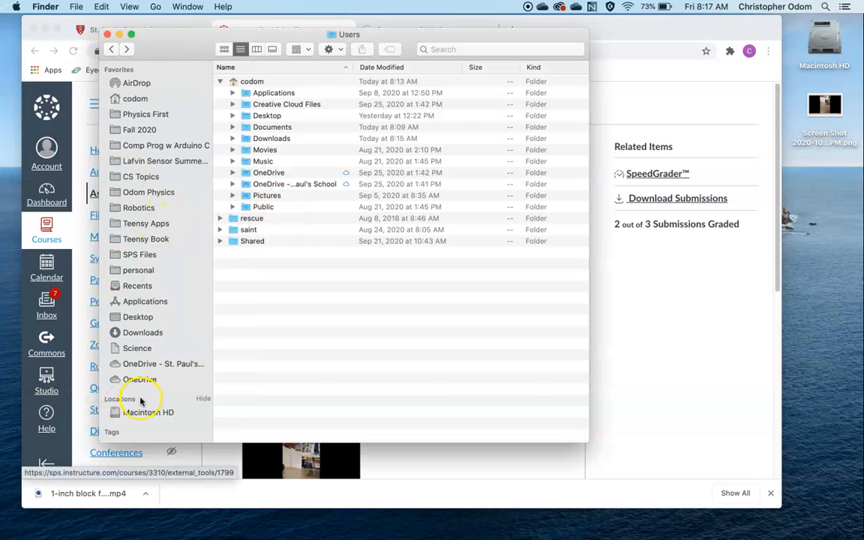
- Navigate from Macintosh HD through Users into the codom home folder
left_click(148, 412)
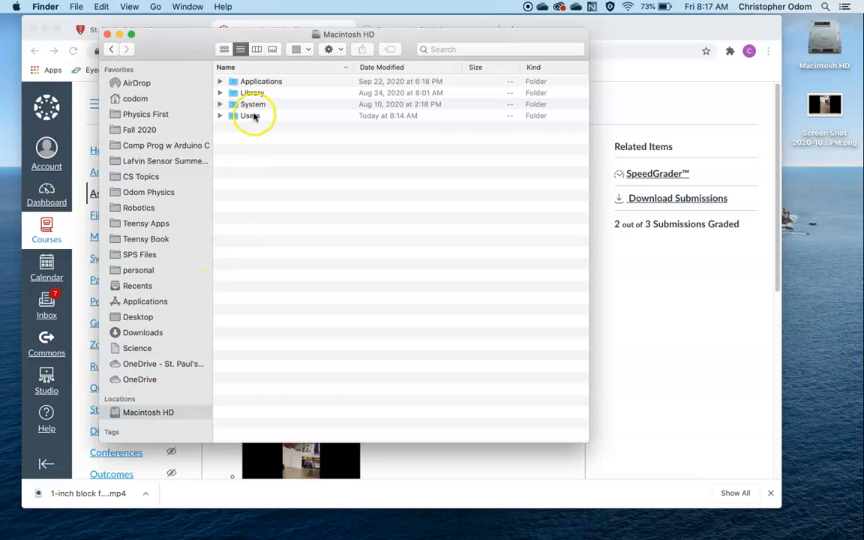
double_click(250, 116)
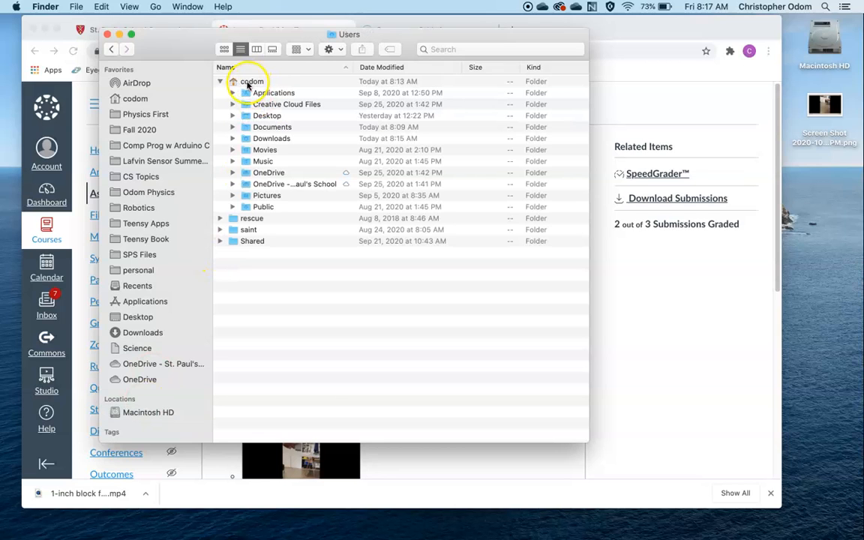
left_click(221, 81)
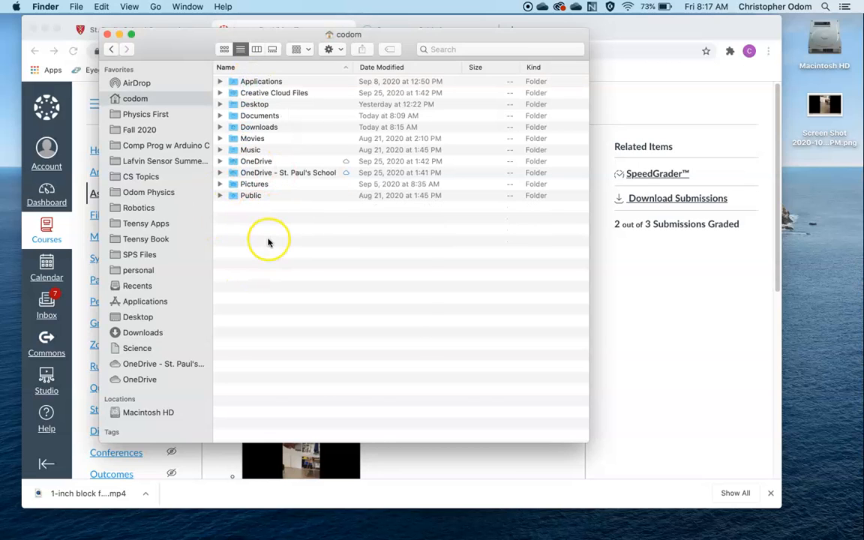
- Create a new 'Physics Movies' folder in the home folder and show its empty contents
right_click(269, 242)
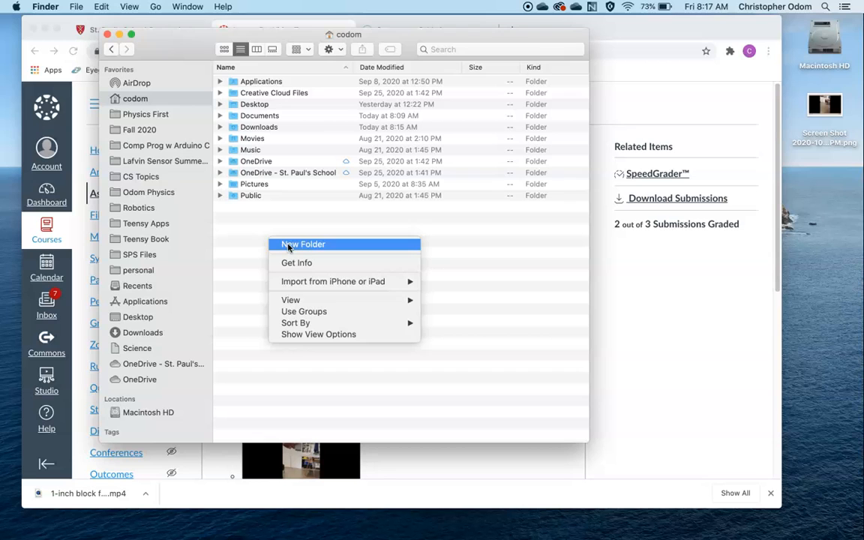
left_click(77, 6)
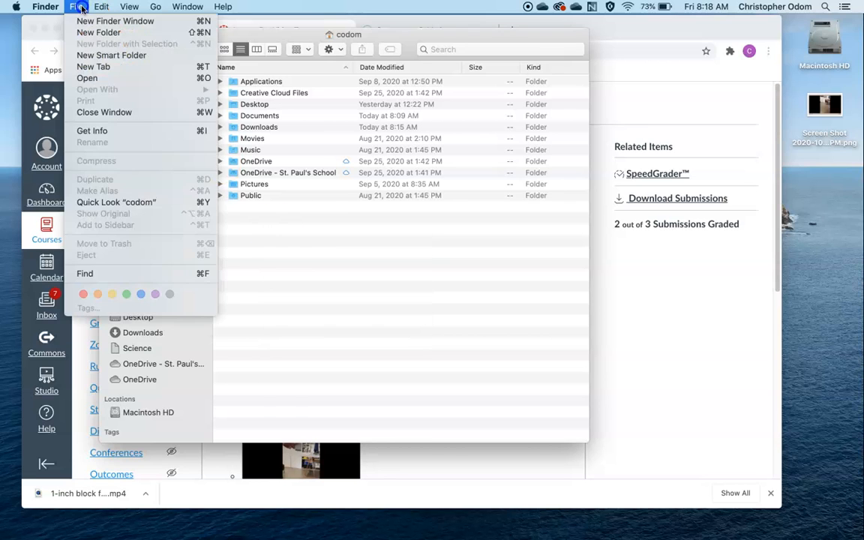
mouse_move(92, 32)
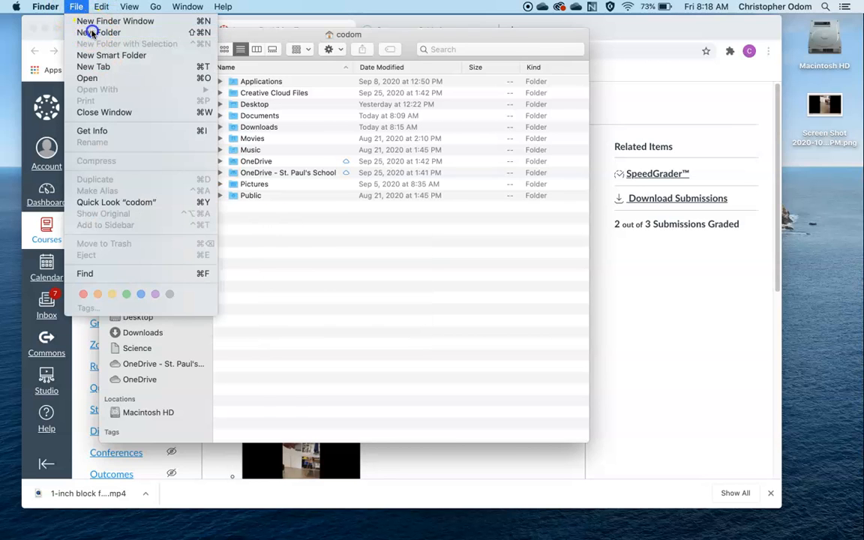
left_click(99, 32)
type("Physics Movies")
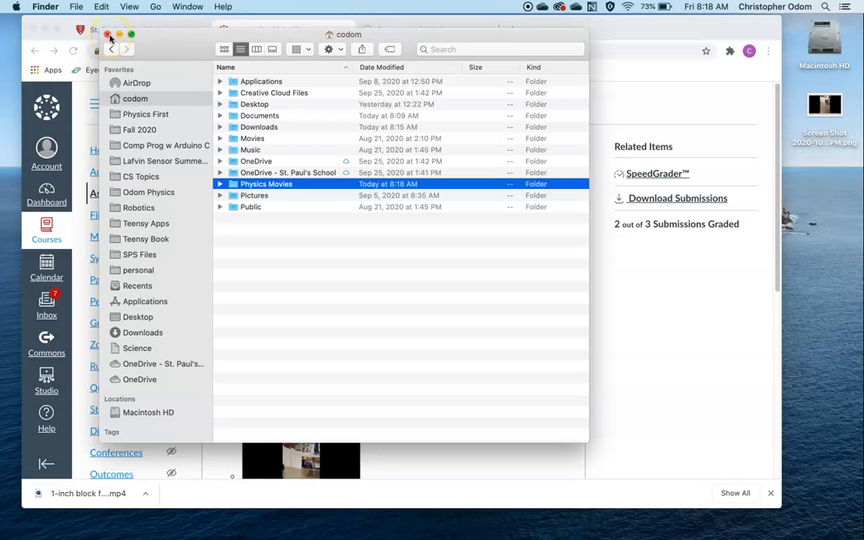
mouse_move(193, 145)
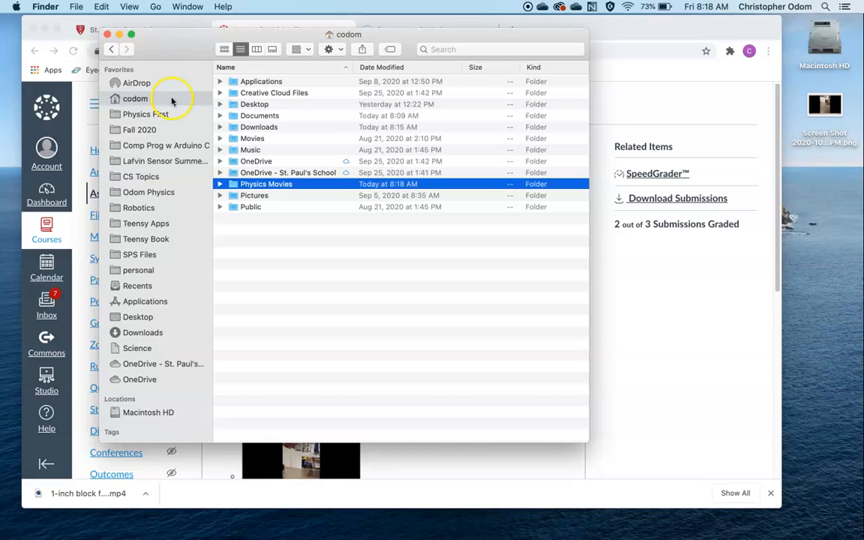
mouse_move(108, 35)
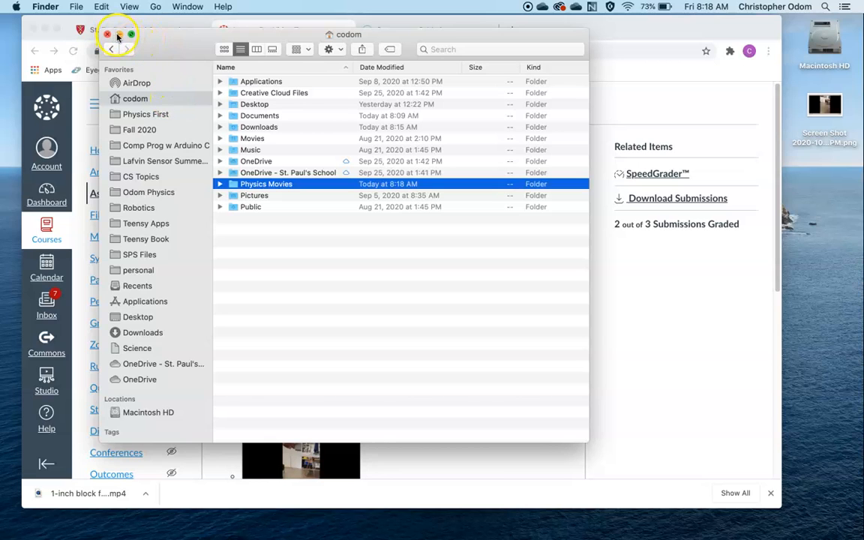
double_click(266, 184)
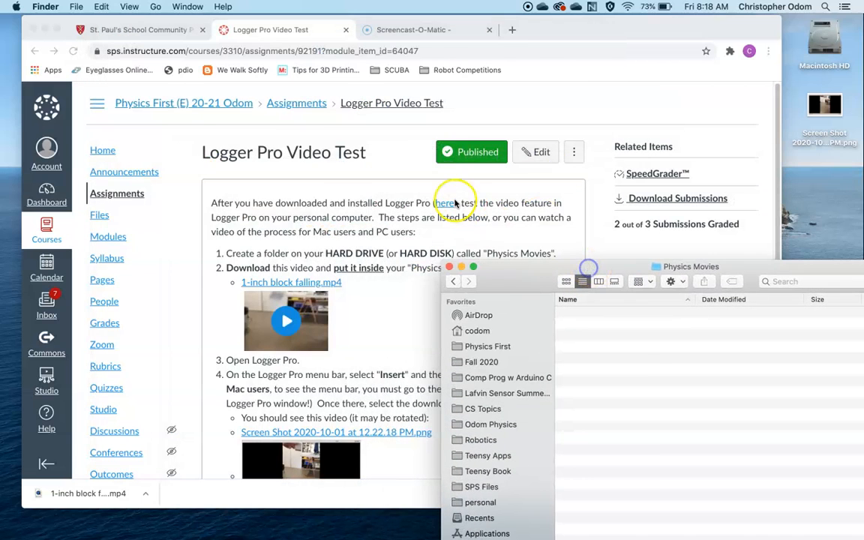
mouse_move(284, 184)
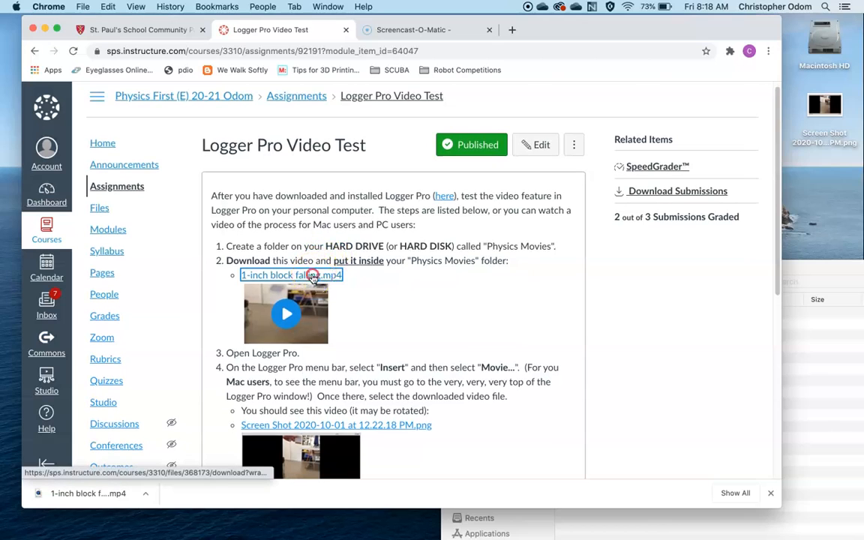
- Try saving the 1-inch block falling.mp4 link to disk, browsing toward the Users folder
right_click(291, 274)
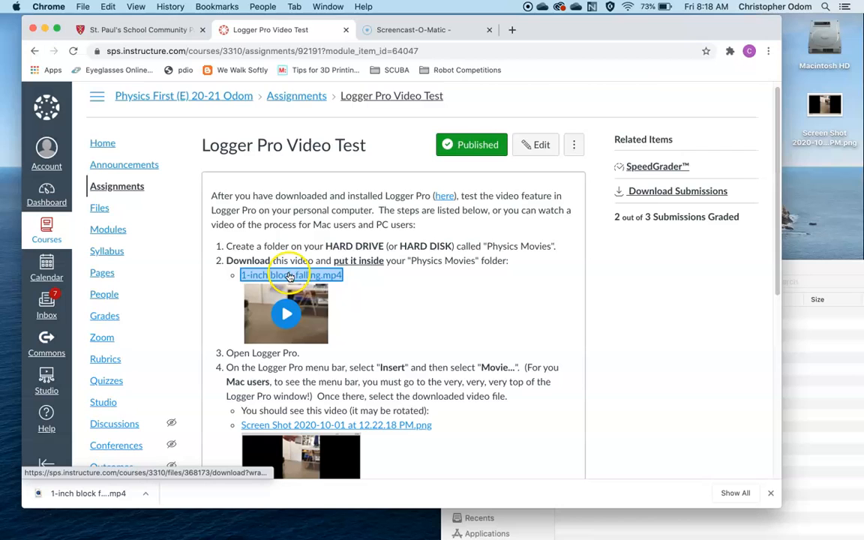
left_click(291, 275)
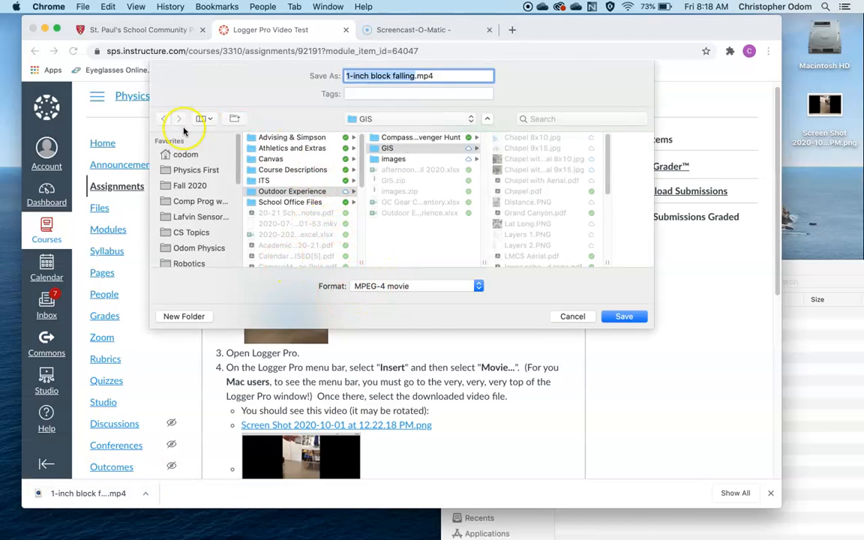
scroll("down", 3)
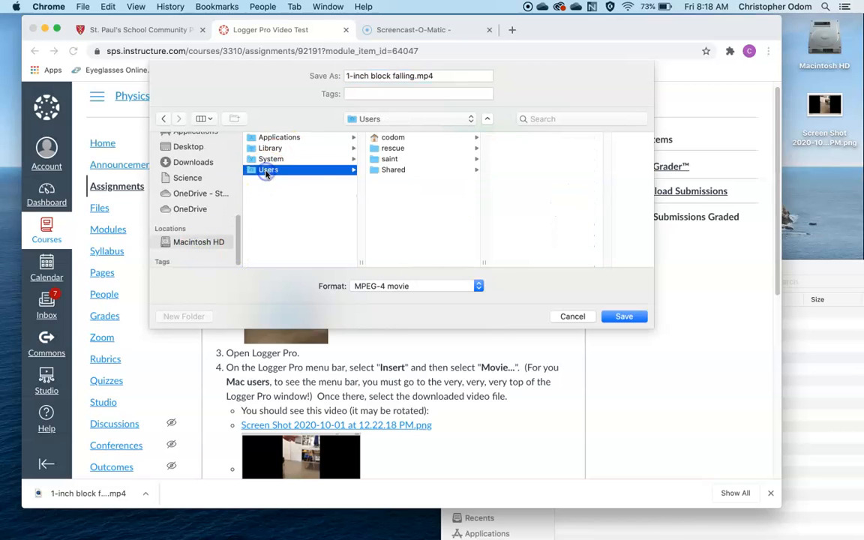
left_click(572, 316)
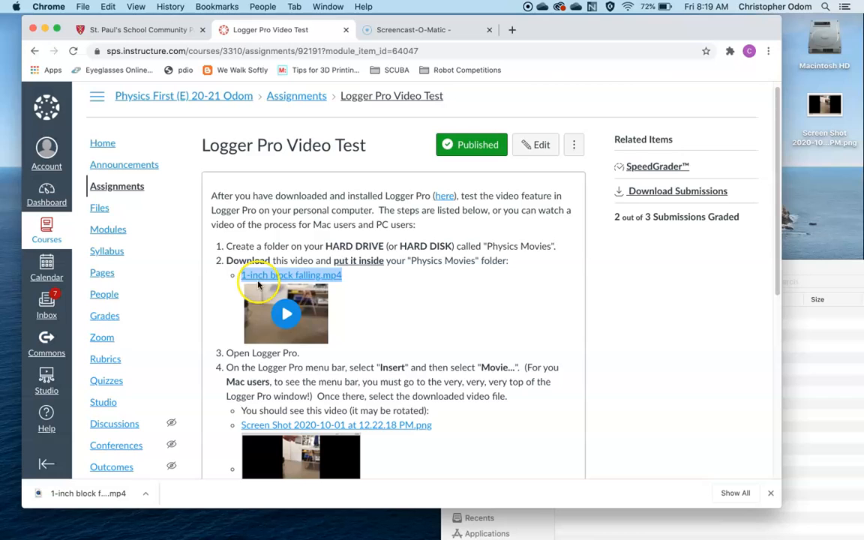
- Download 1-inch block falling.mp4 from the Canvas page and bring up its download options
left_click(290, 275)
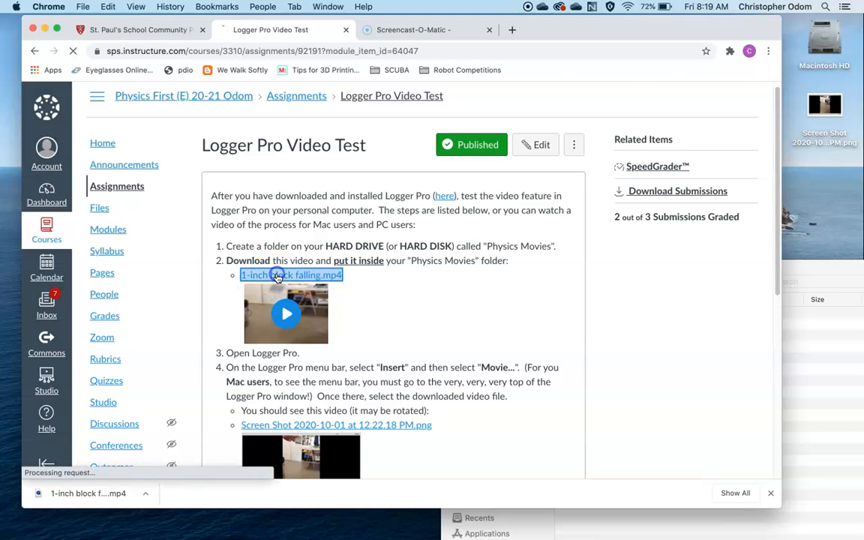
left_click(291, 274)
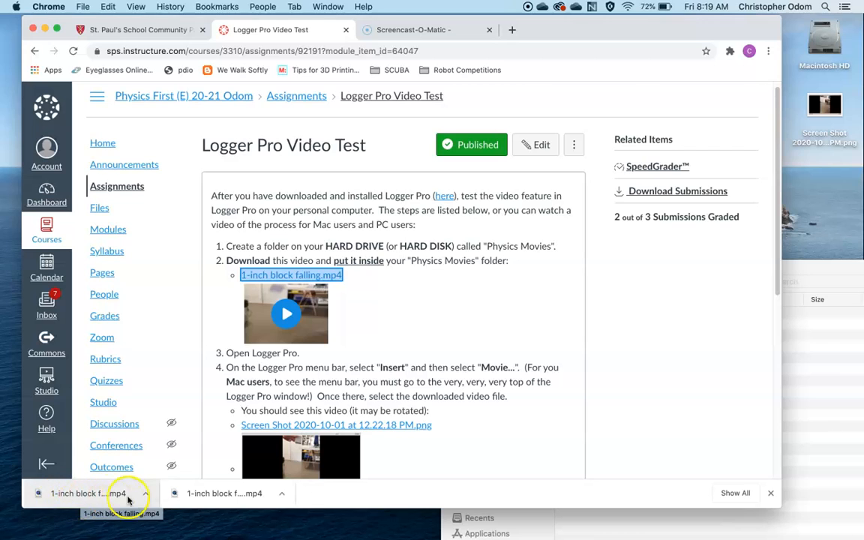
left_click(144, 493)
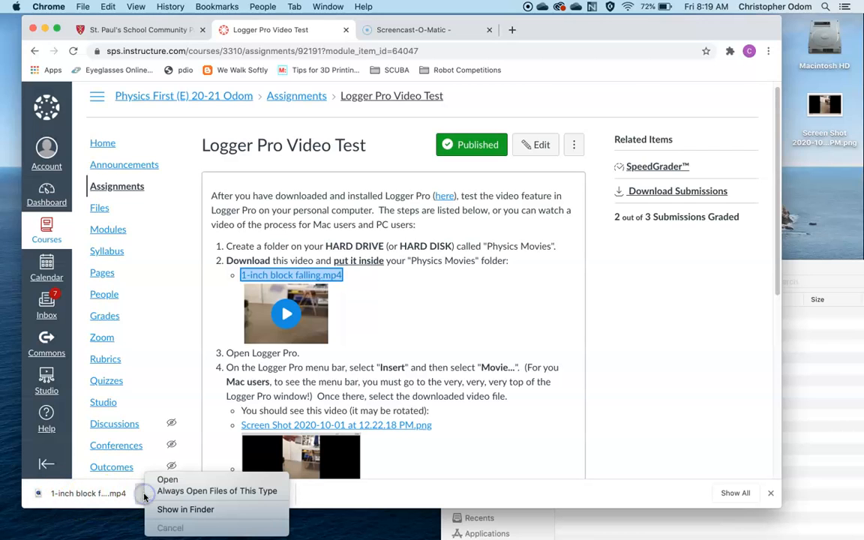
mouse_move(186, 510)
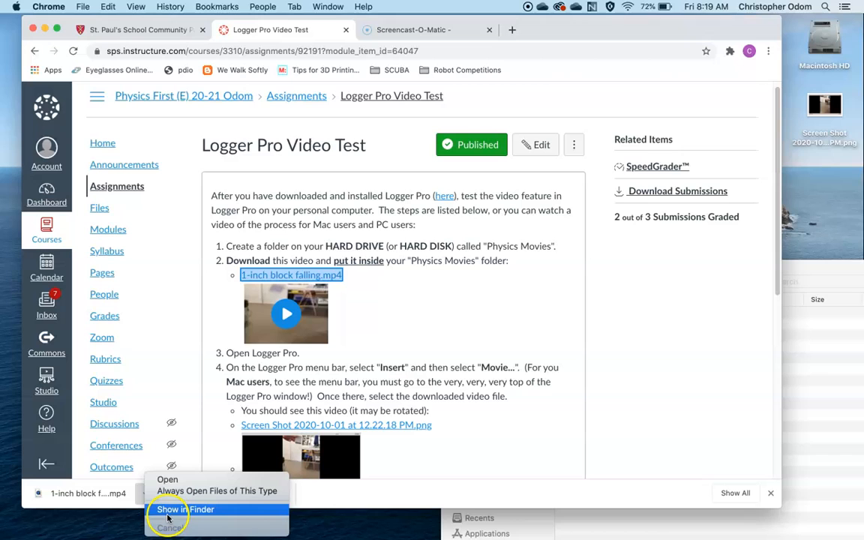
- Reveal the downloaded 1-inch block falling.mp4 in its Downloads folder
left_click(185, 510)
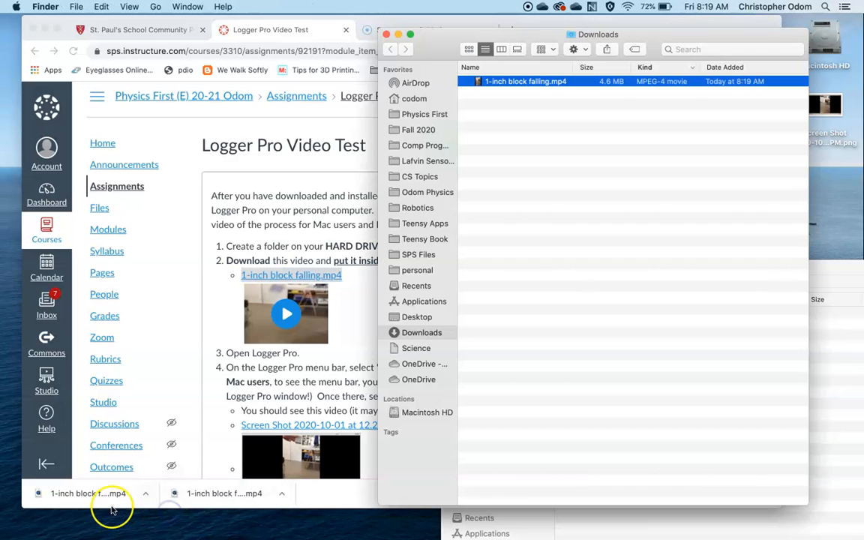
mouse_move(459, 40)
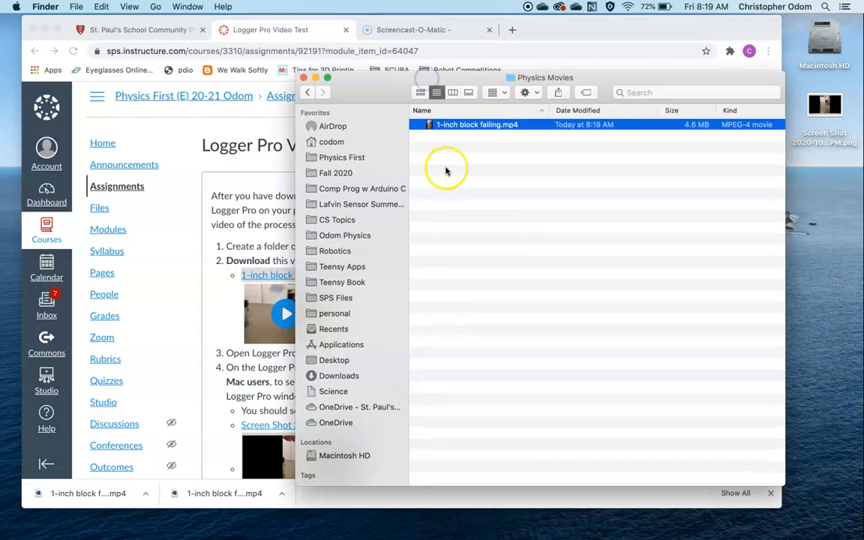
mouse_move(469, 137)
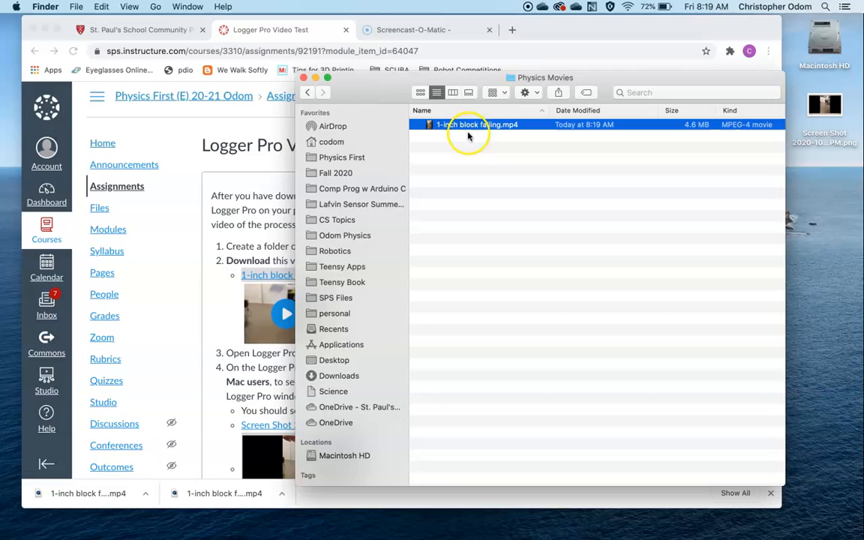
mouse_move(524, 85)
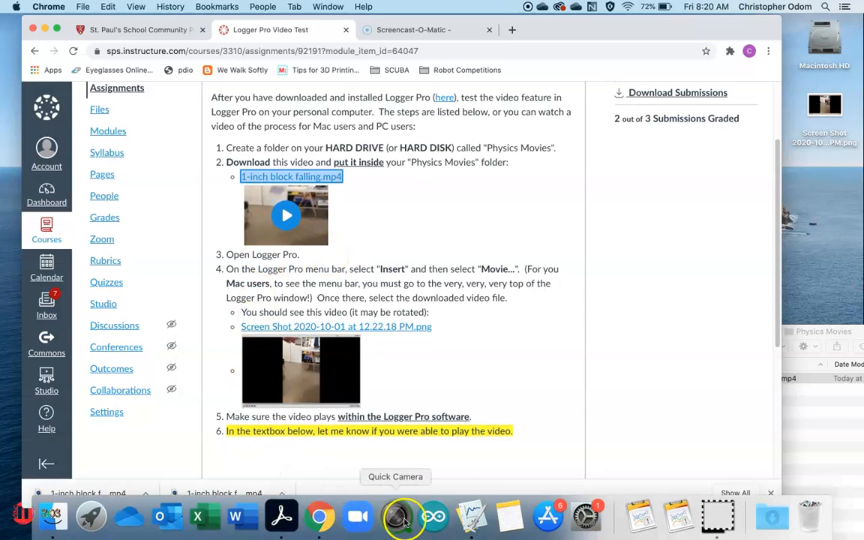
mouse_move(472, 517)
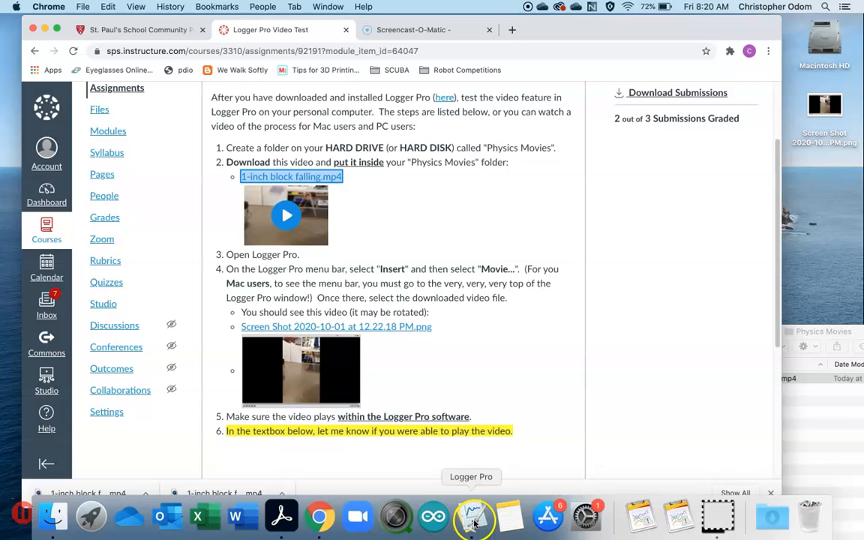
- Launch Logger Pro with a new Untitled document showing an empty table and graph
left_click(473, 517)
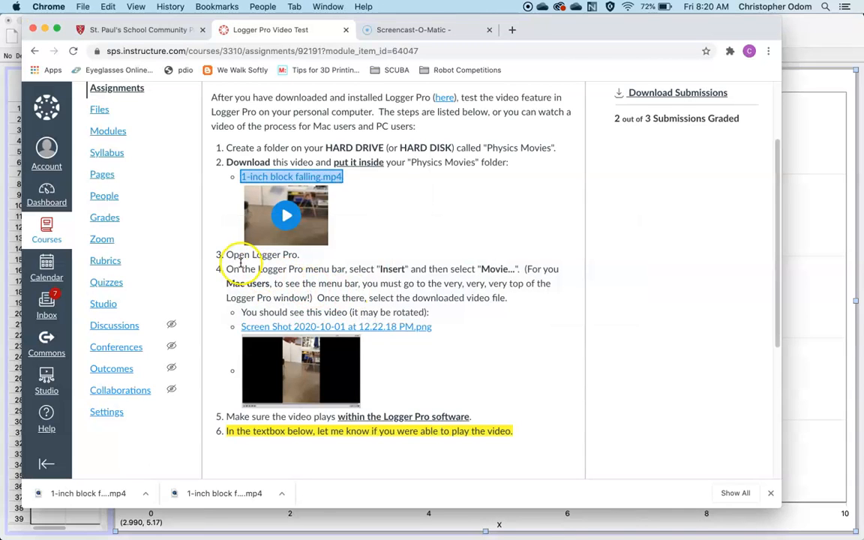
mouse_move(484, 283)
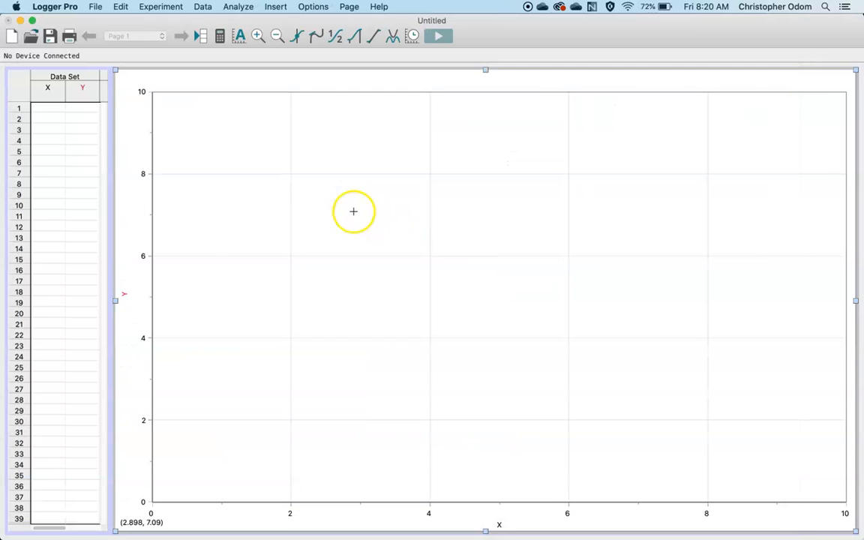
mouse_move(64, 10)
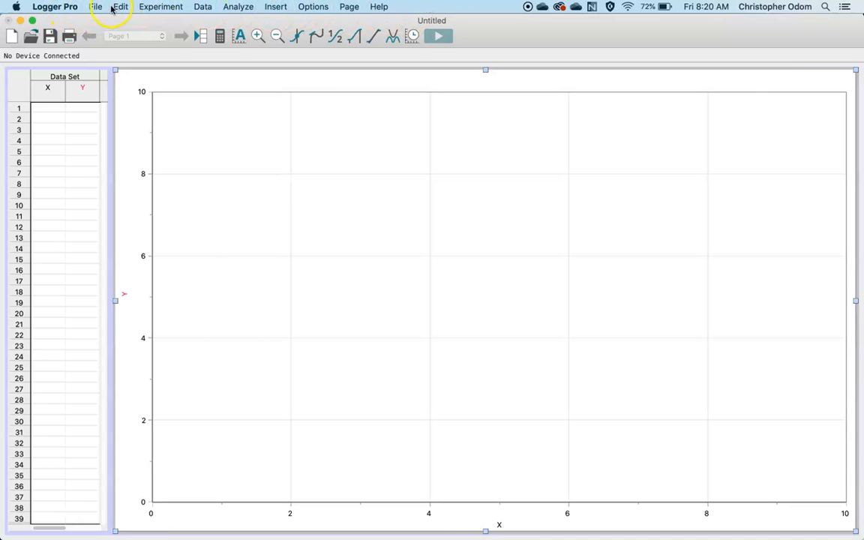
mouse_move(141, 7)
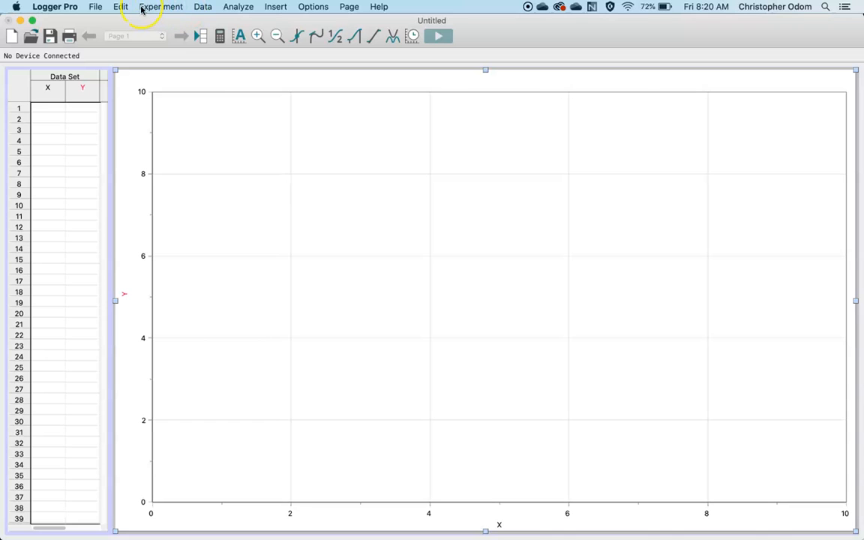
mouse_move(136, 22)
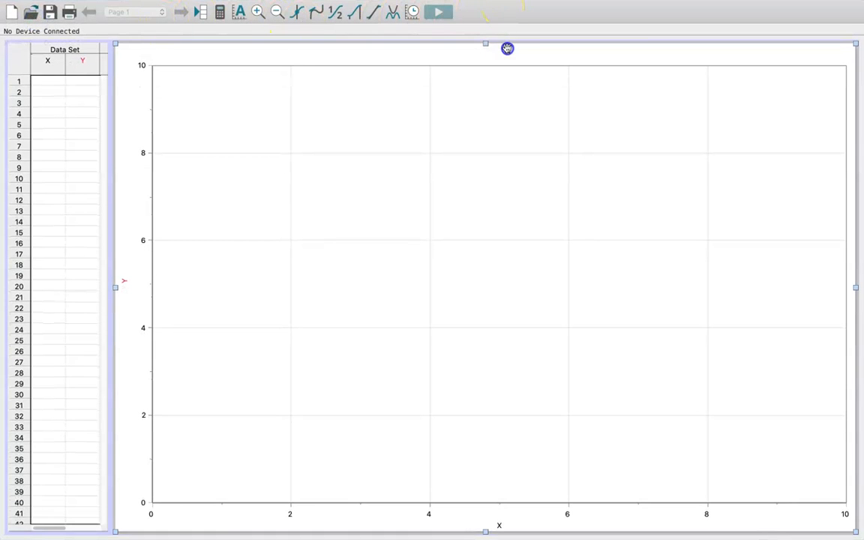
mouse_move(296, 145)
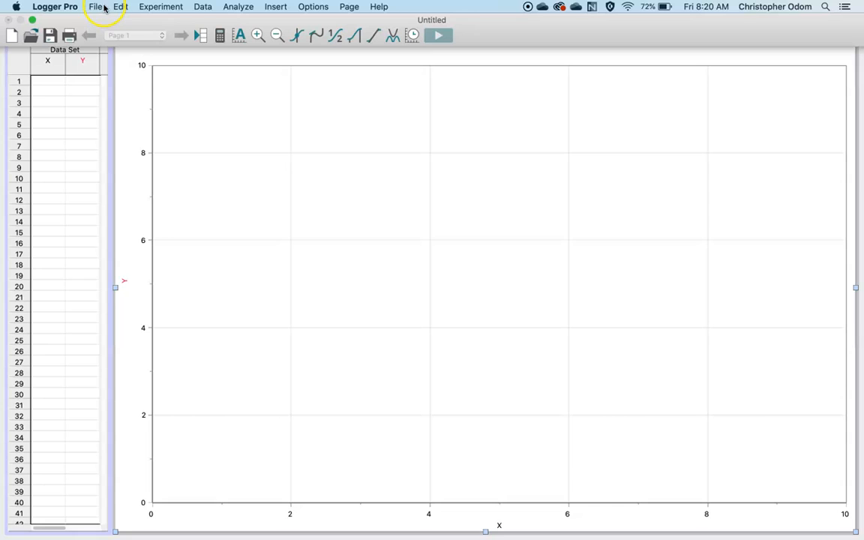
mouse_move(275, 6)
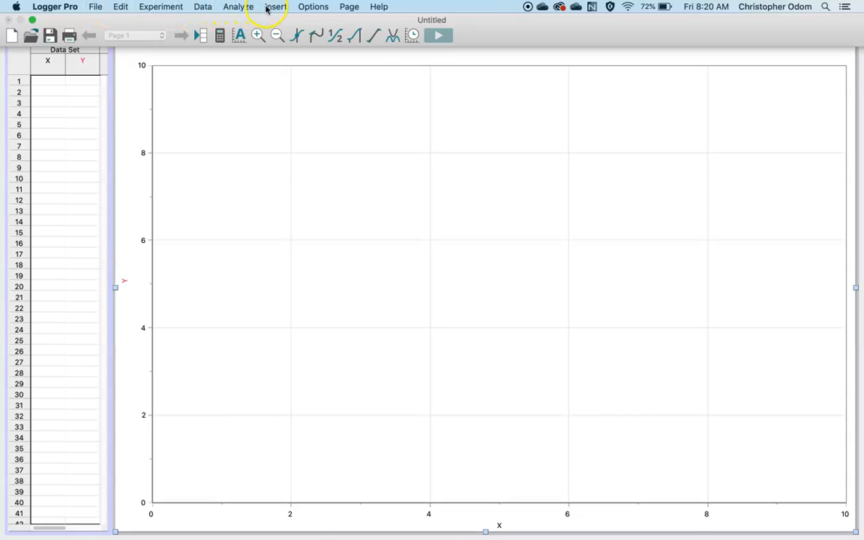
left_click(276, 6)
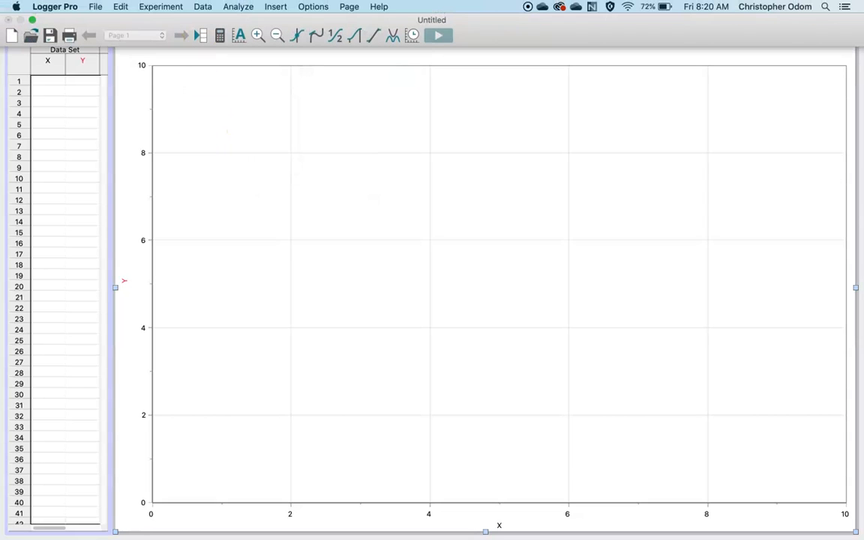
mouse_move(275, 6)
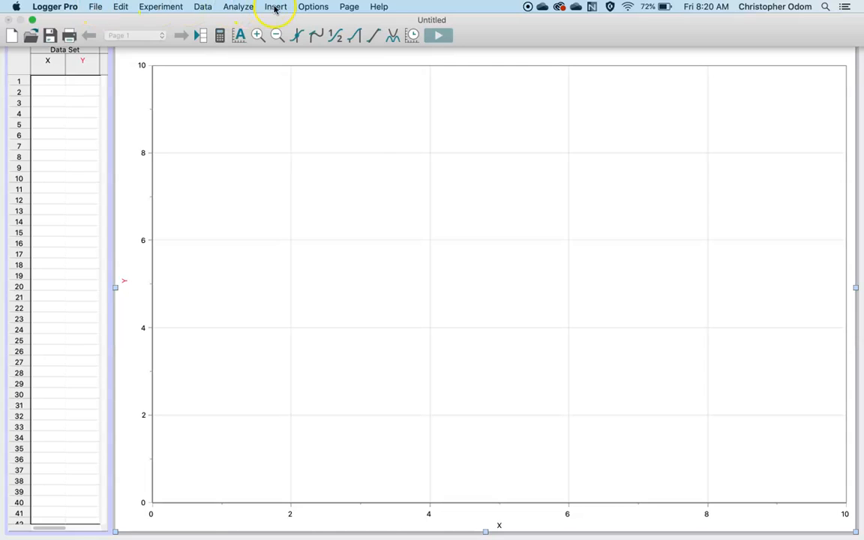
- Start inserting a movie and browse Macintosh HD into the Users folder
left_click(275, 6)
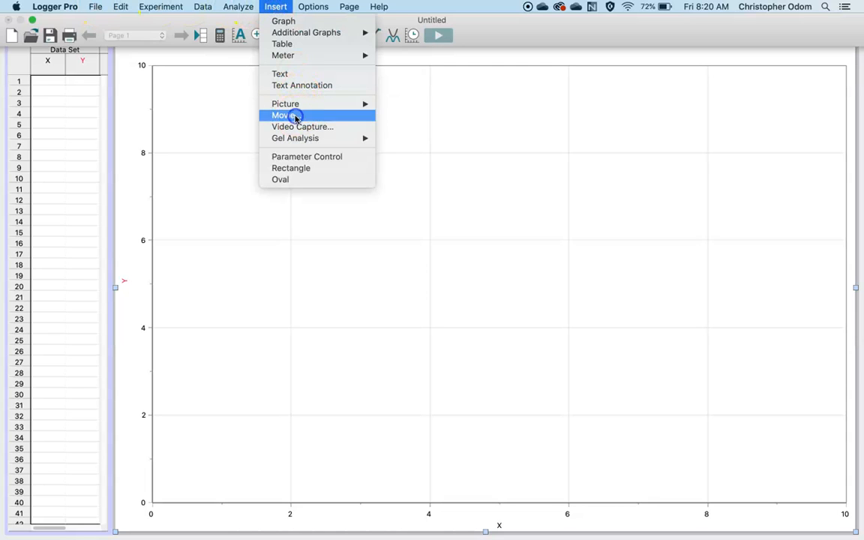
left_click(283, 115)
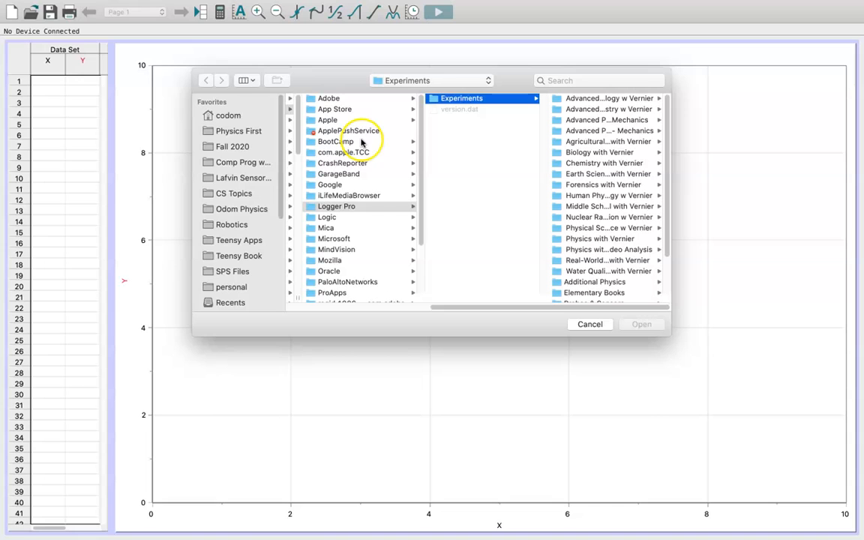
mouse_move(292, 168)
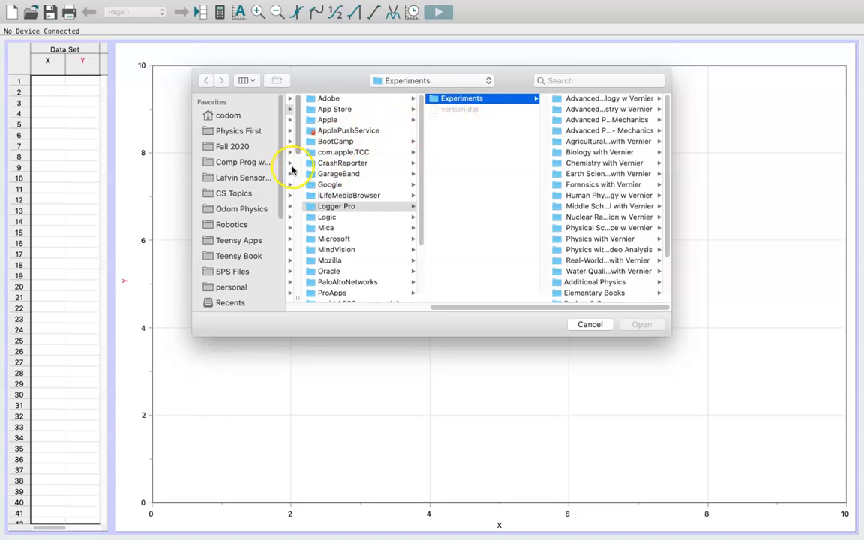
scroll("down", 3)
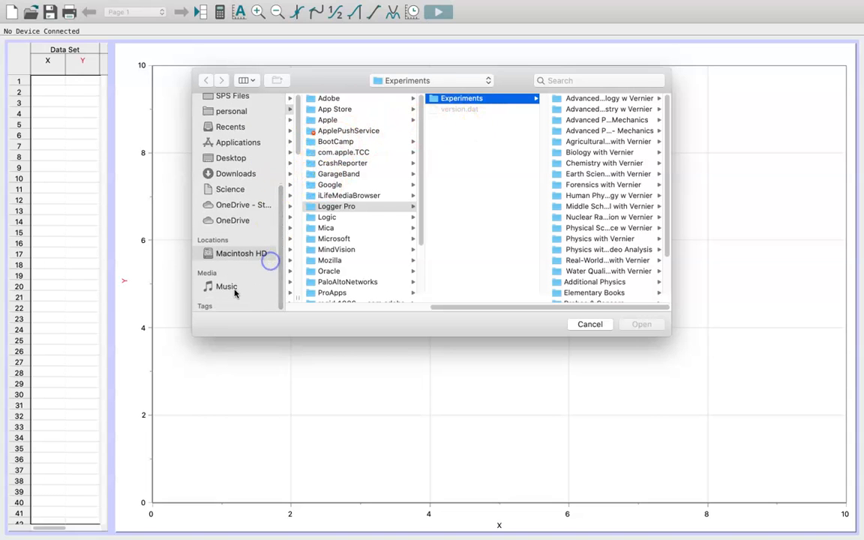
left_click(241, 253)
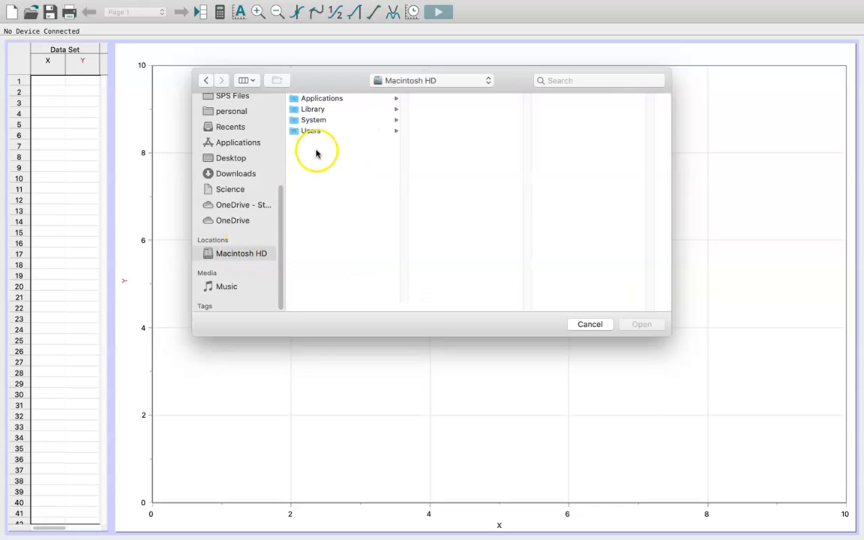
left_click(310, 131)
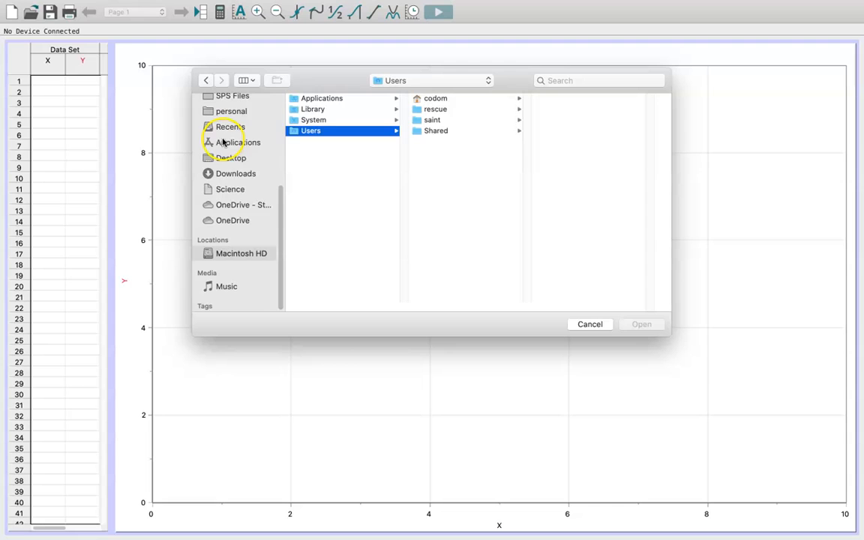
- Check Recents, then return to Macintosh HD and look in Users again for the movie
left_click(231, 126)
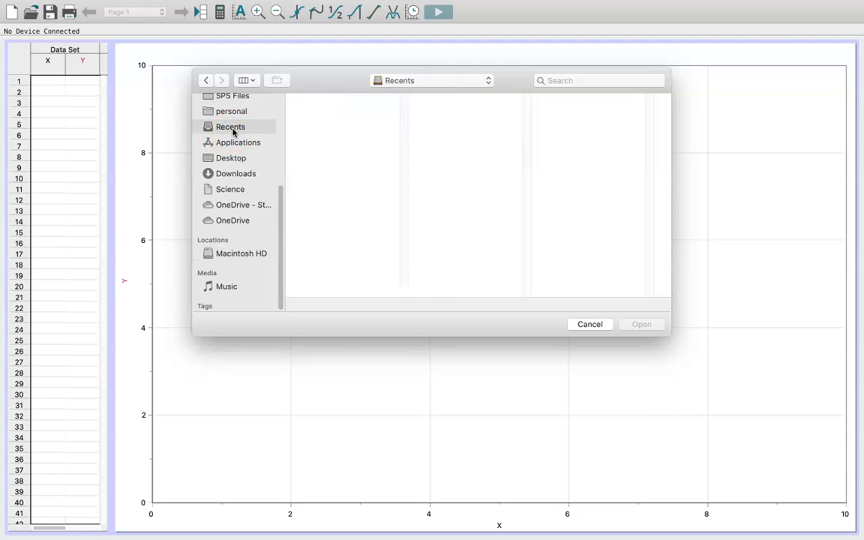
mouse_move(284, 277)
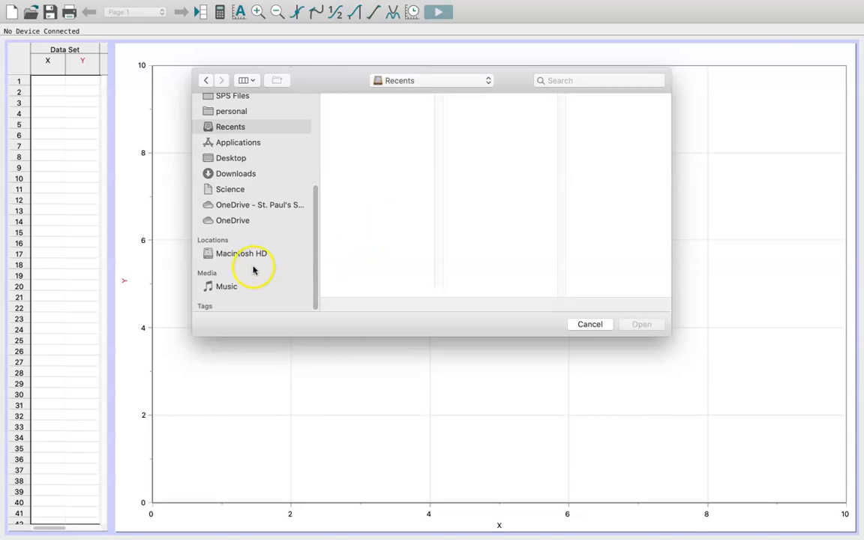
left_click(242, 253)
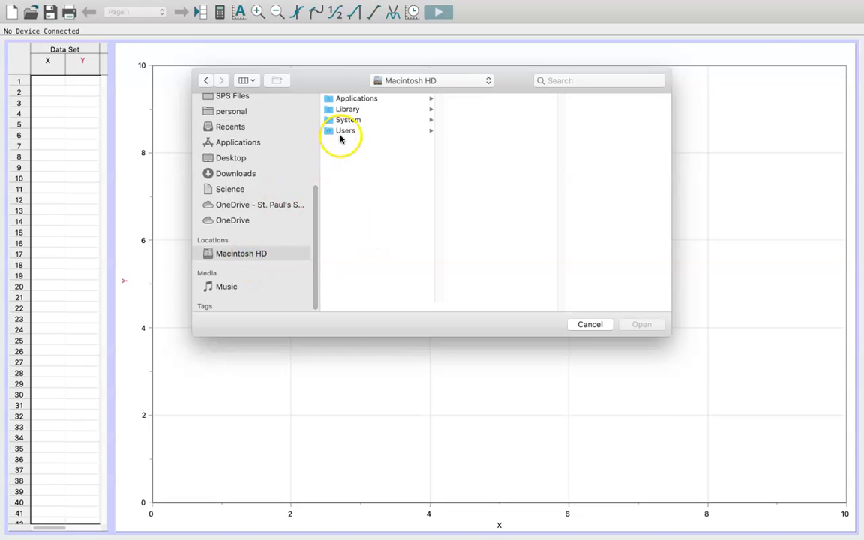
left_click(345, 130)
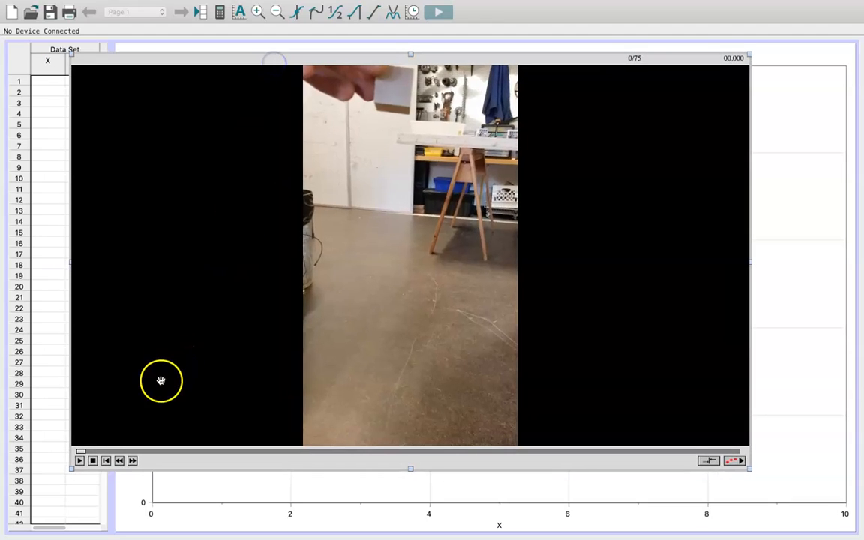
mouse_move(402, 269)
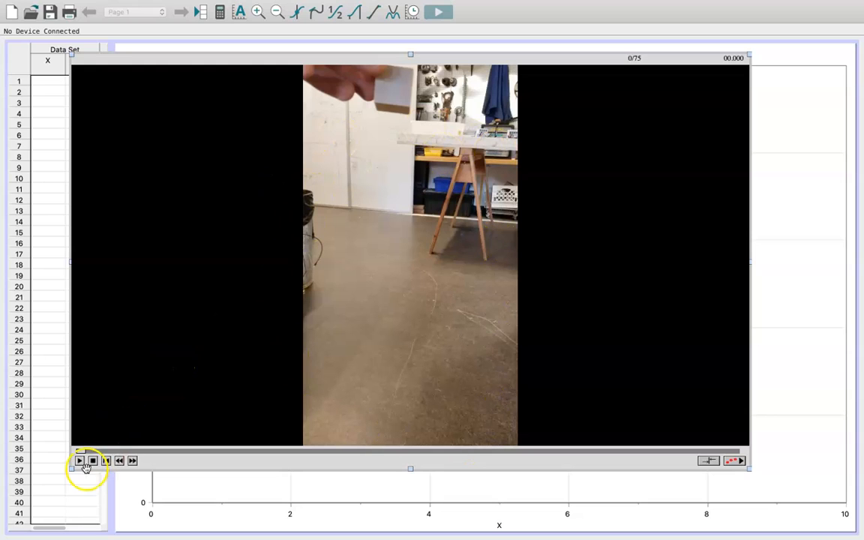
- Play the inserted falling-block movie through to frame 75 of 75
left_click(80, 460)
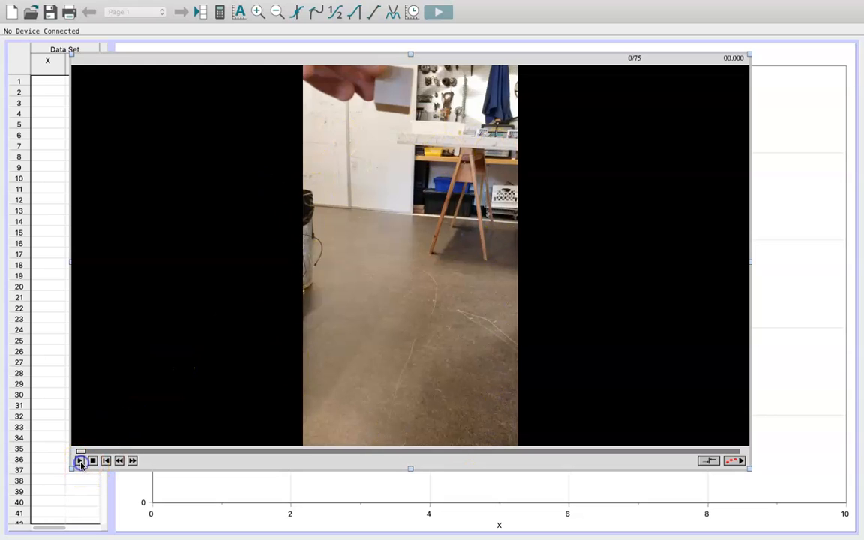
left_click(80, 461)
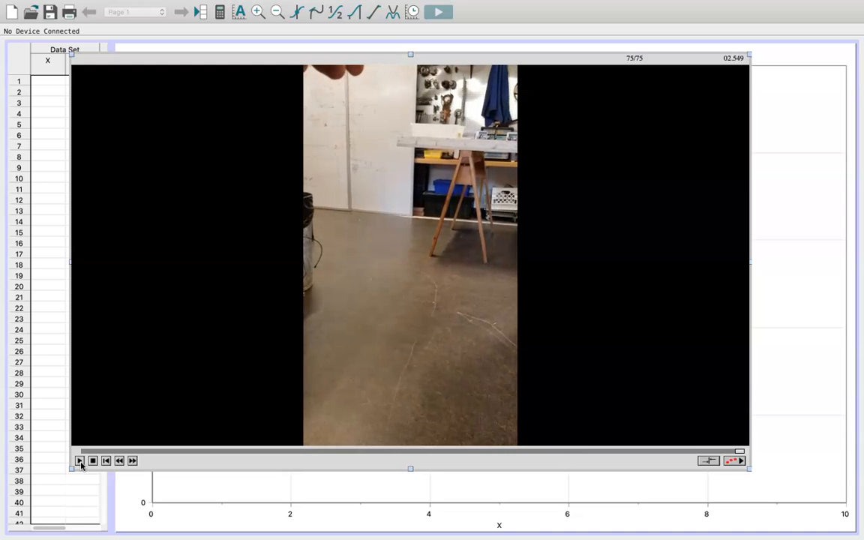
mouse_move(510, 385)
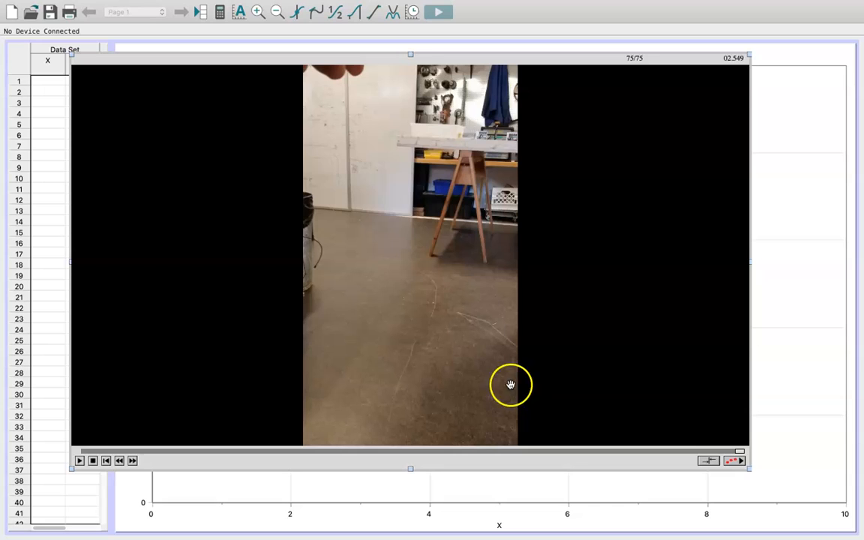
mouse_move(367, 215)
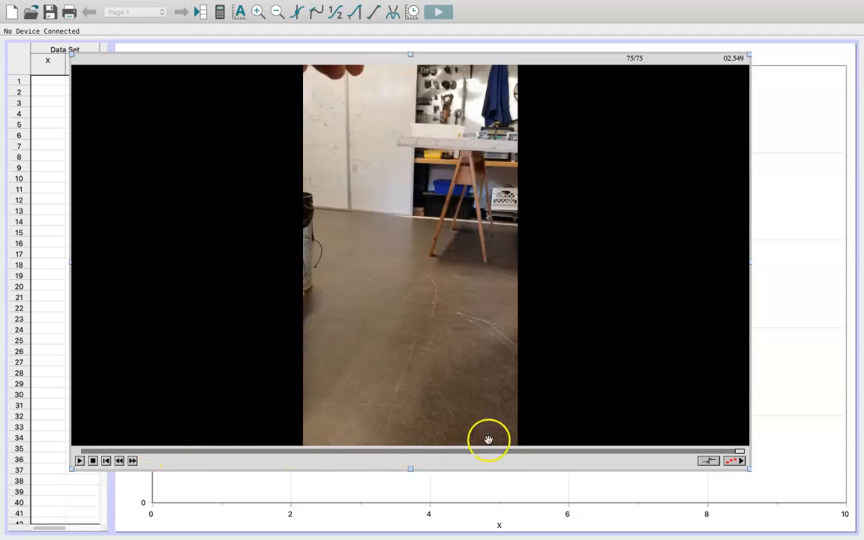
mouse_move(293, 390)
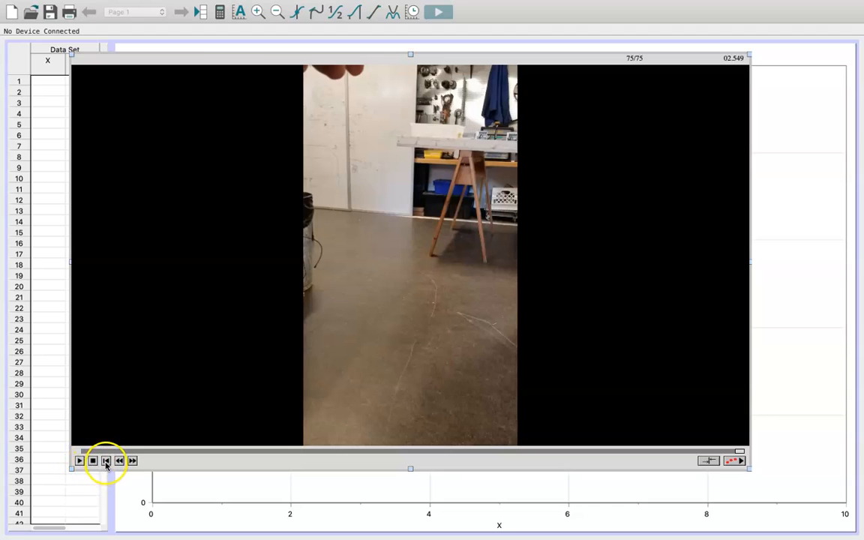
- Rewind the falling-block movie to frame 1 and replay it to frame 75
left_click(105, 461)
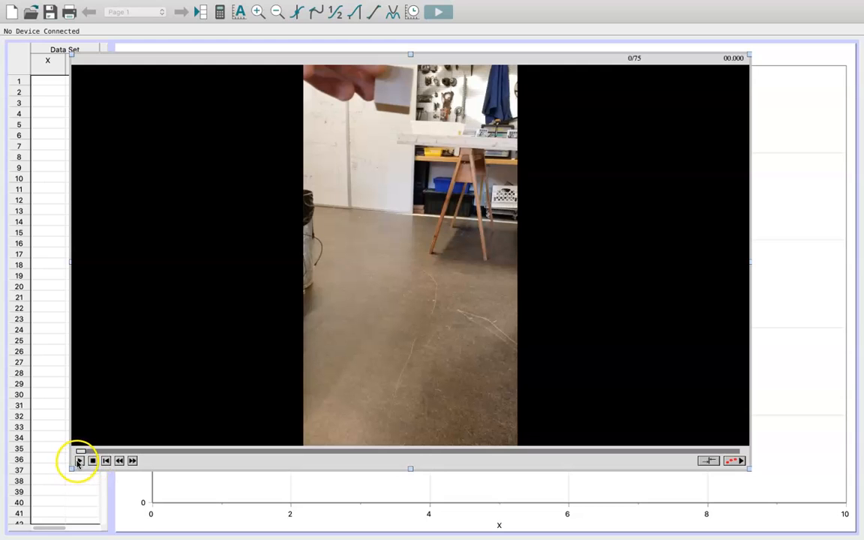
left_click(79, 460)
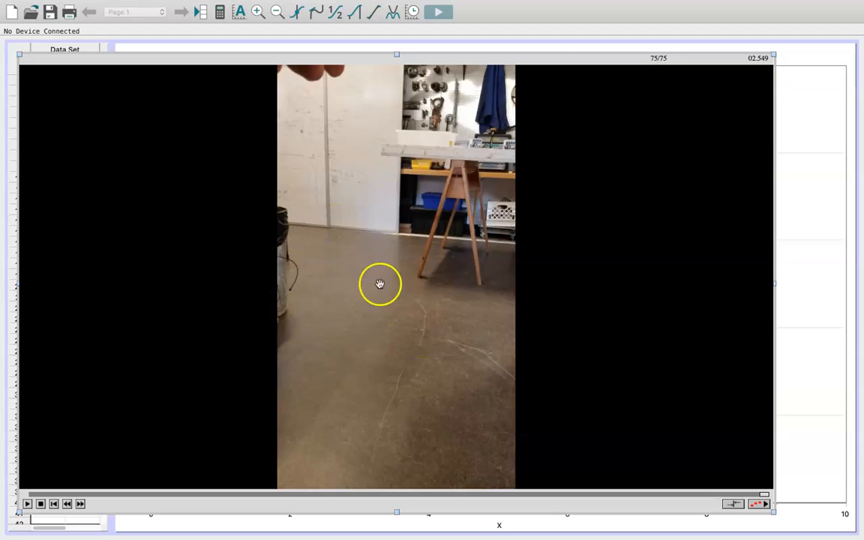
mouse_move(377, 316)
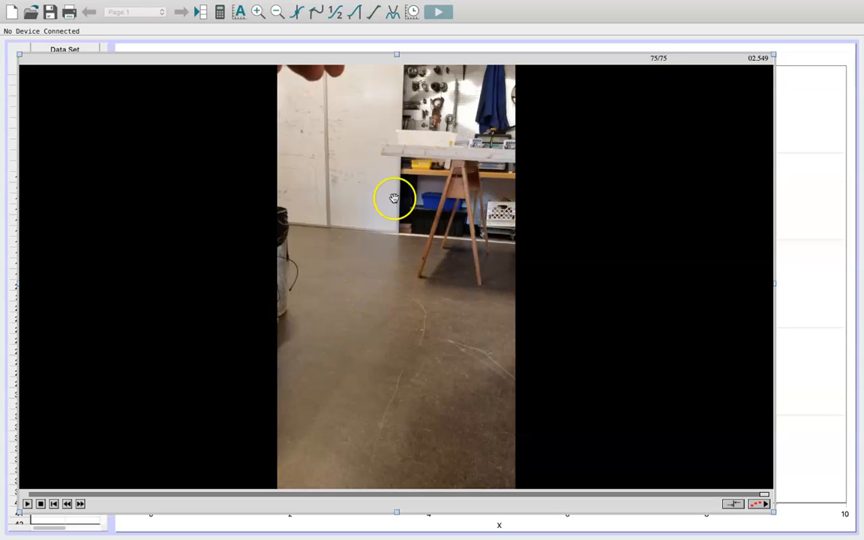
mouse_move(94, 249)
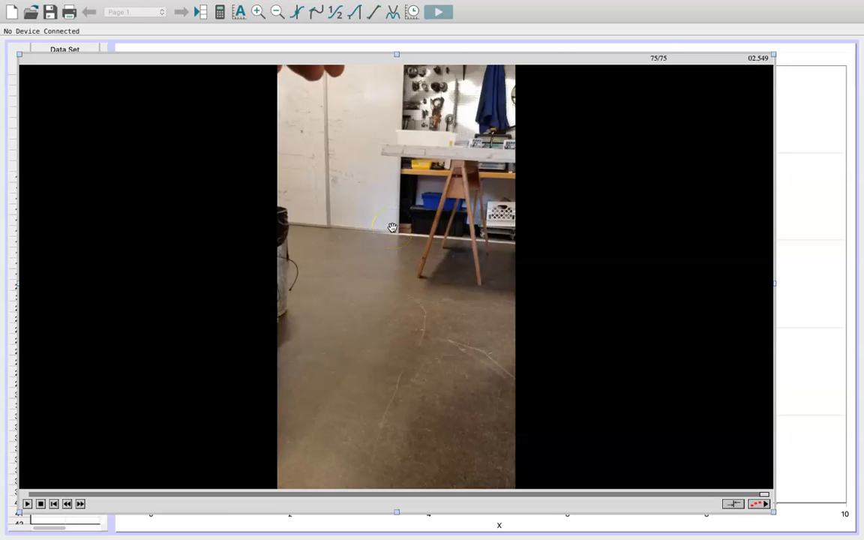
mouse_move(157, 270)
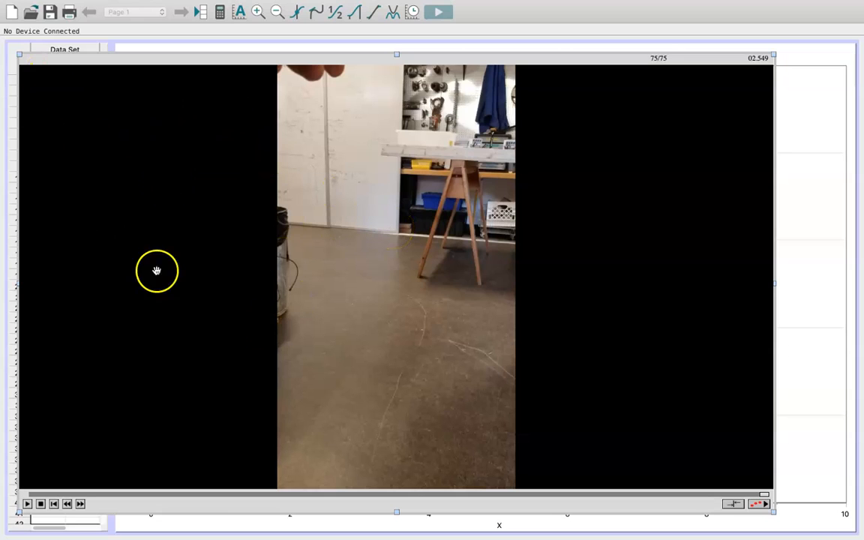
mouse_move(439, 52)
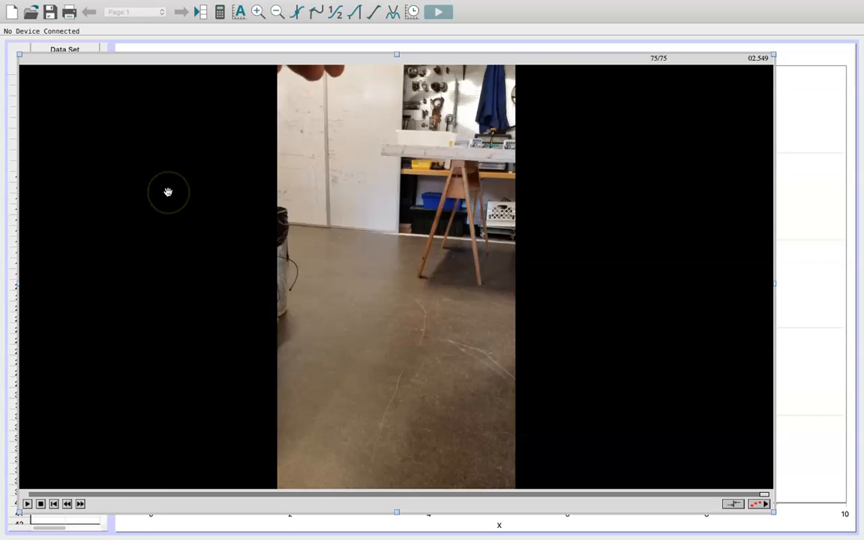
mouse_move(146, 478)
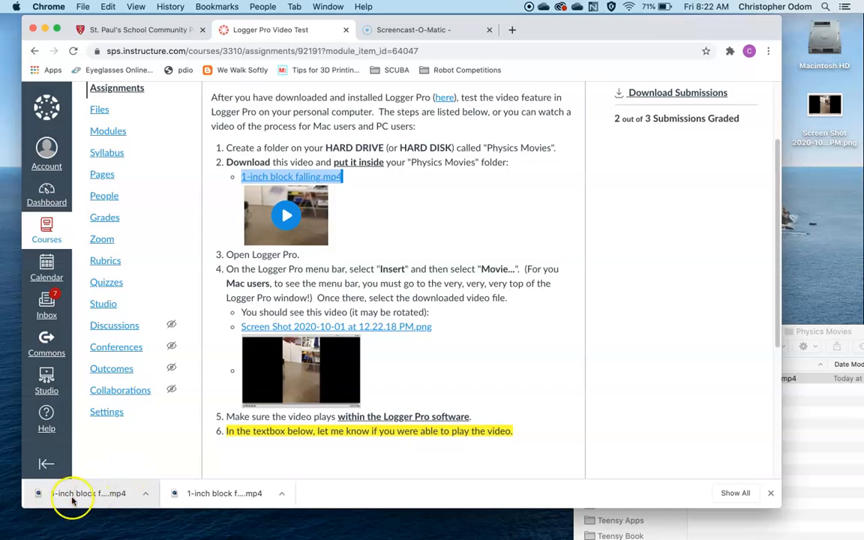
mouse_move(73, 493)
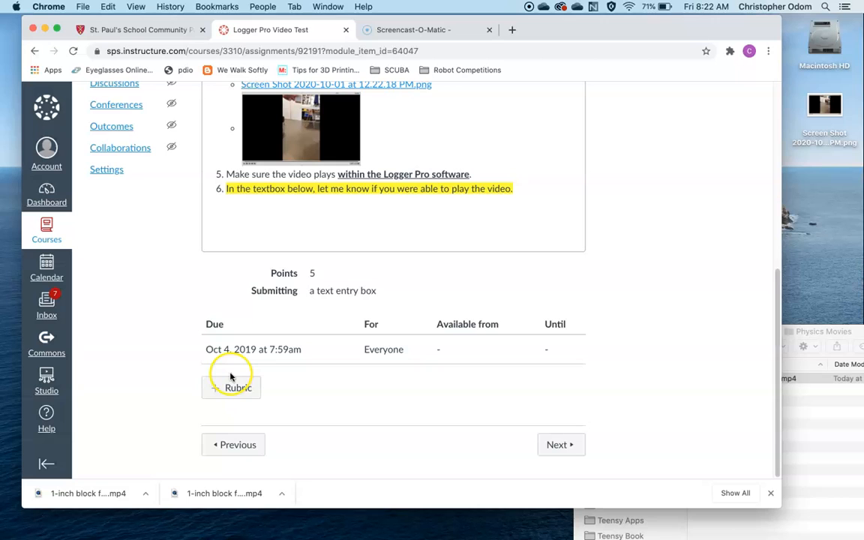
mouse_move(266, 192)
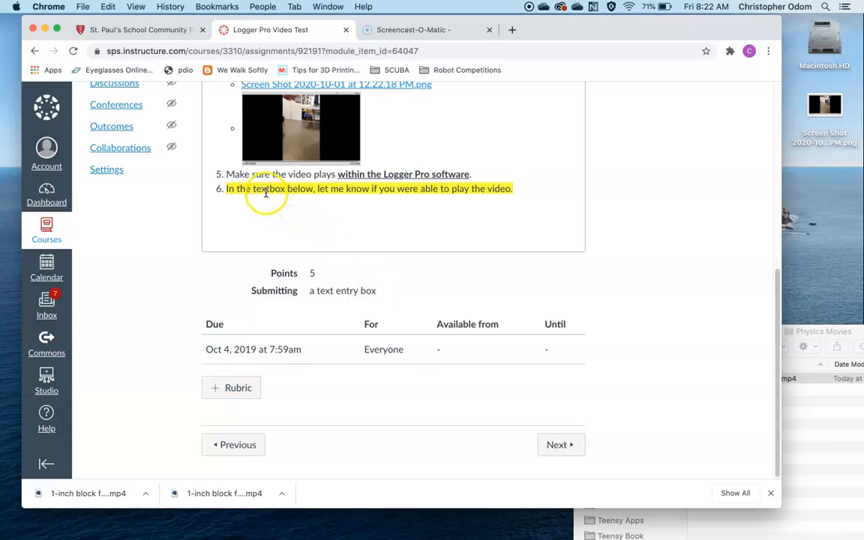